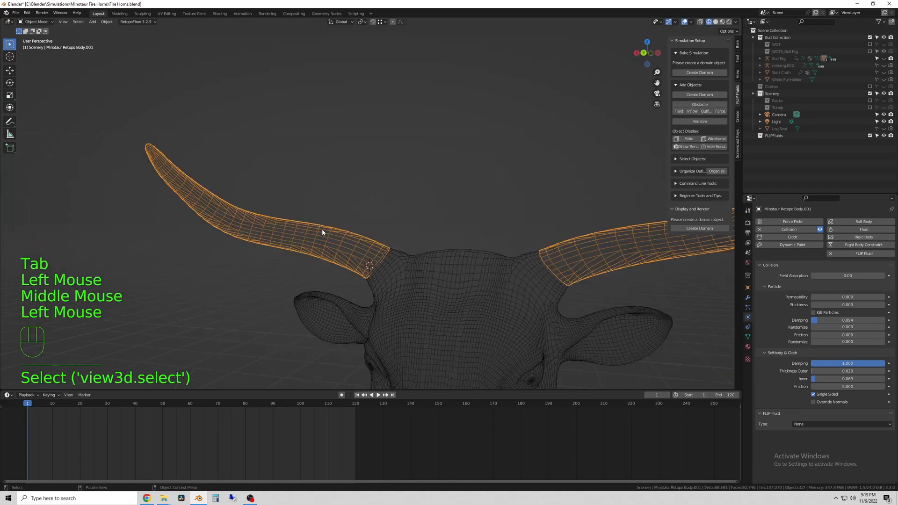
Split the horn mesh into a new object named FireHorns and inspect its material
{"action": "double_click", "coordinate": [802, 106]}
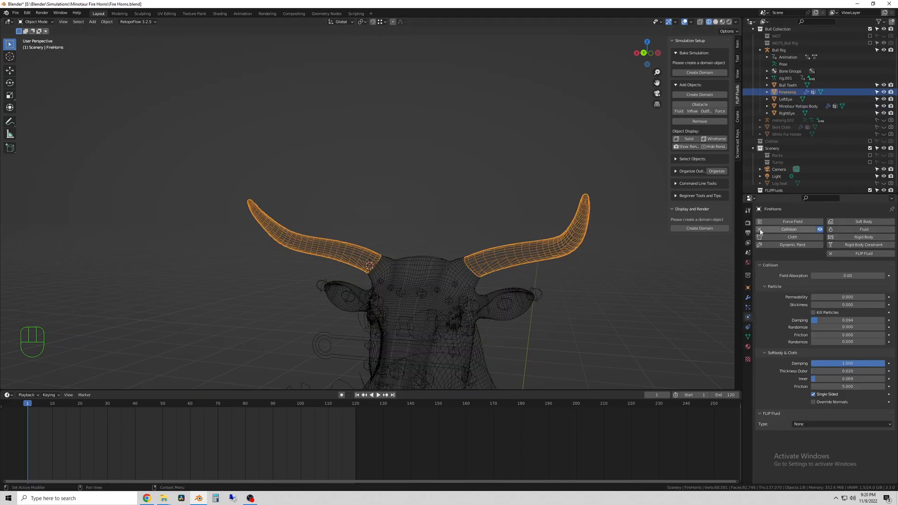
{"action": "left_click", "coordinate": [748, 298]}
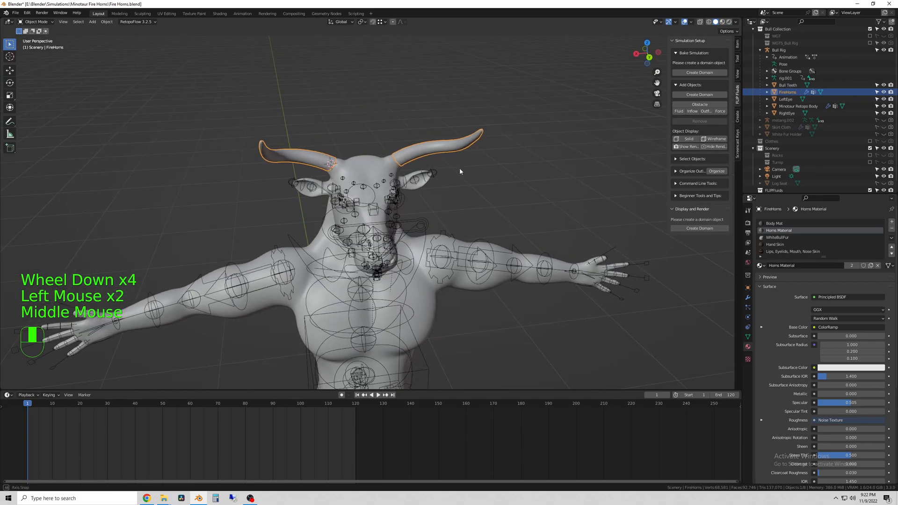
{"action": "key", "text": "ctrl+s"}
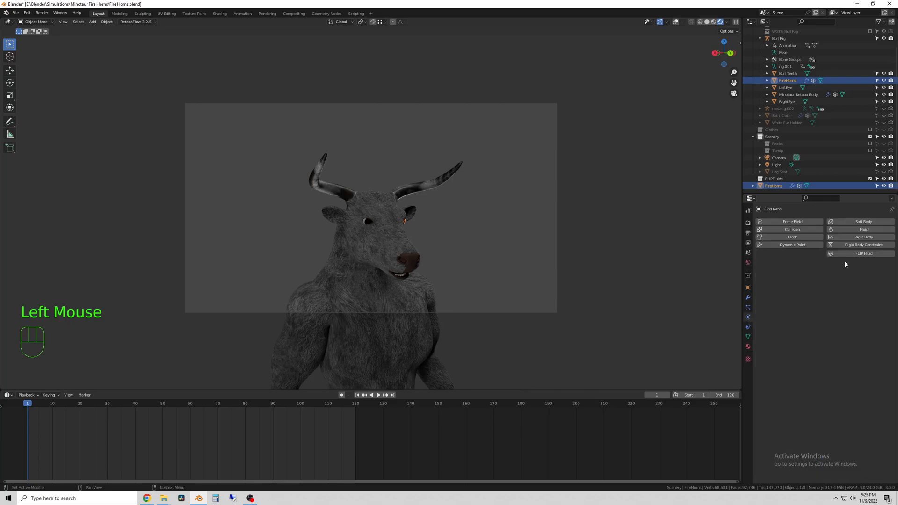
Apply Quick Smoke to the selected horns, generating a gas Smoke Domain around the head
{"action": "left_click", "coordinate": [435, 182]}
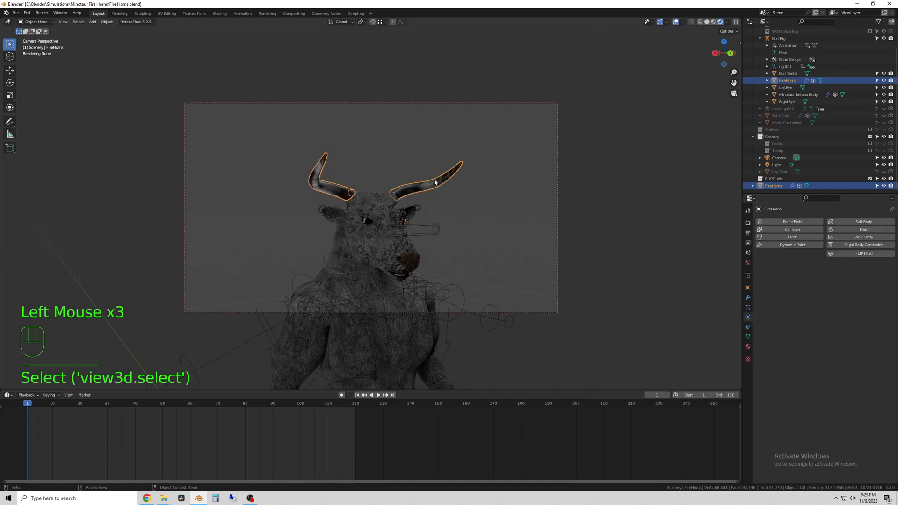
{"action": "left_click", "coordinate": [92, 22]}
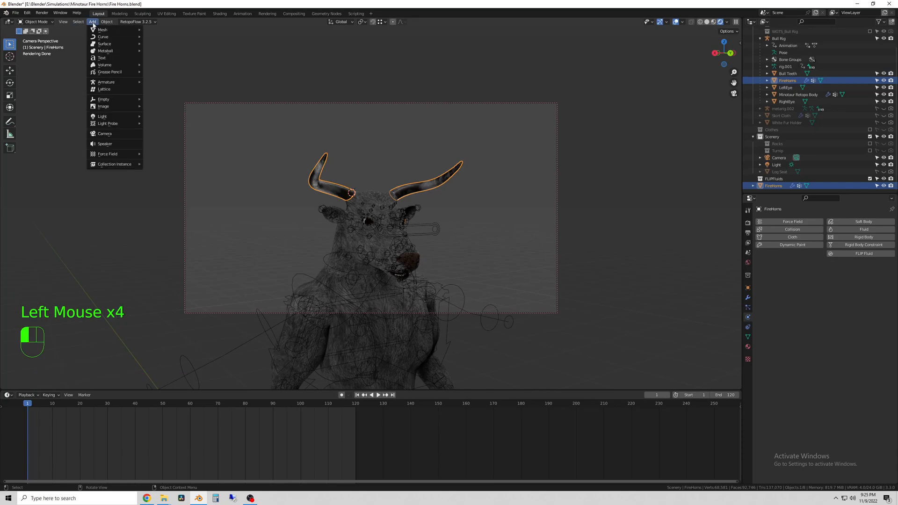
{"action": "left_click", "coordinate": [79, 21]}
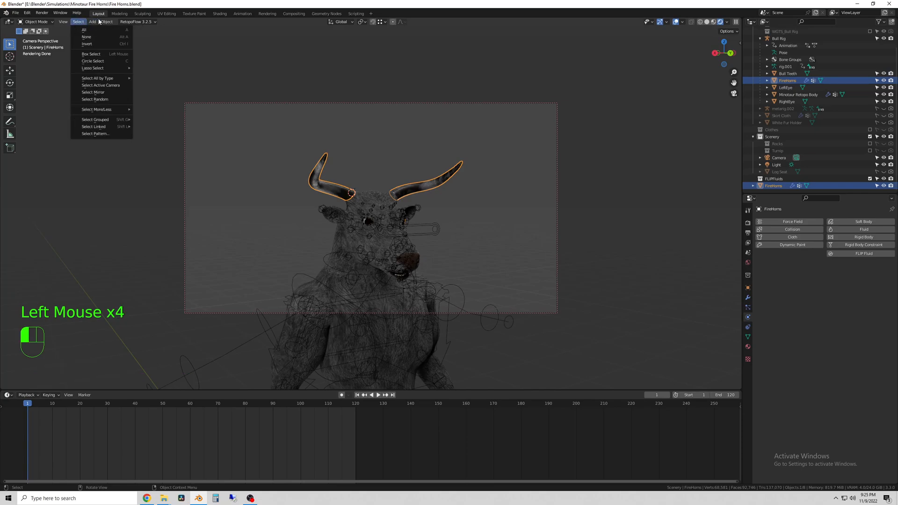
{"action": "left_click", "coordinate": [106, 22]}
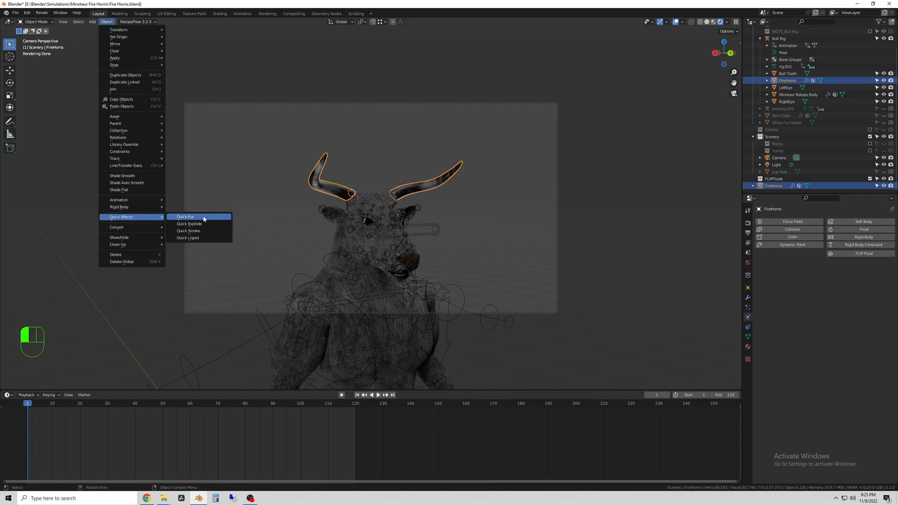
{"action": "left_click", "coordinate": [188, 232]}
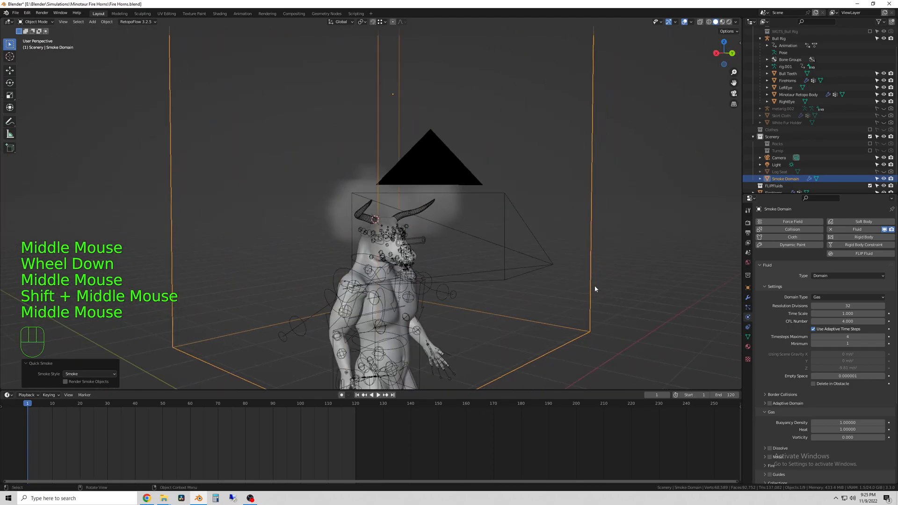
Scale and move the Smoke Domain over the head, and set the horns to Fire + Smoke flow
{"action": "key", "text": "s"}
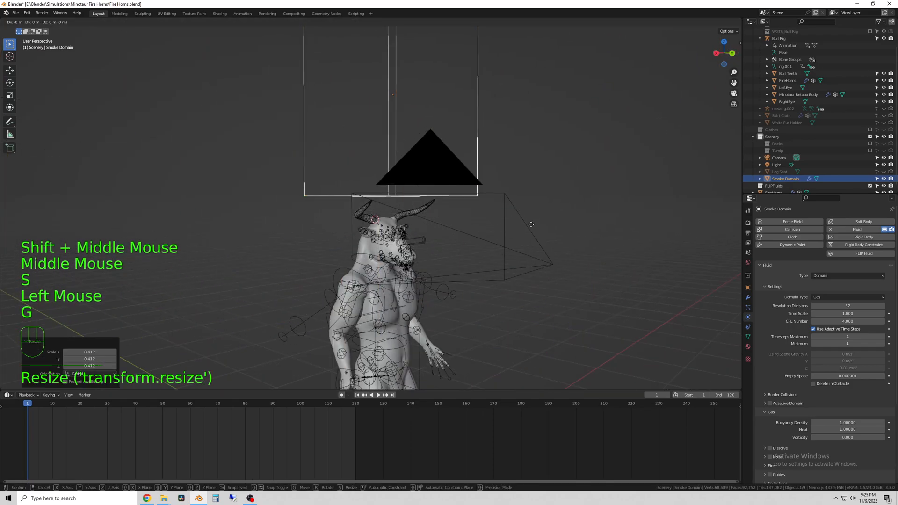
{"action": "key", "text": "z"}
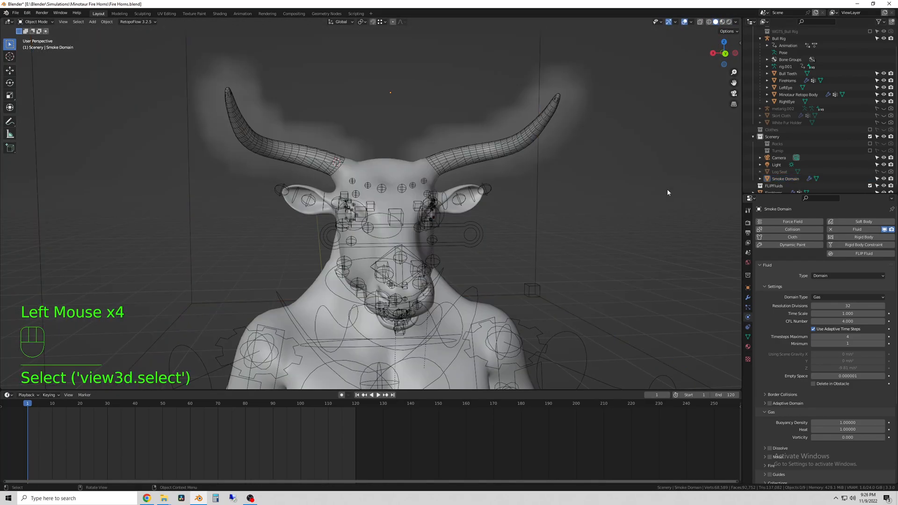
{"action": "left_click", "coordinate": [786, 80]}
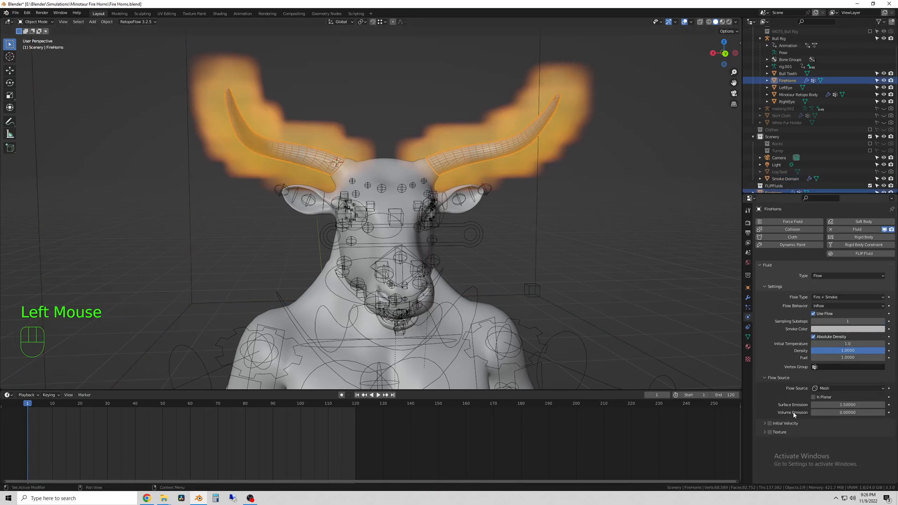
Bake the domain with cache type All and preview the smoke in Rendered shading
{"action": "left_click", "coordinate": [785, 178]}
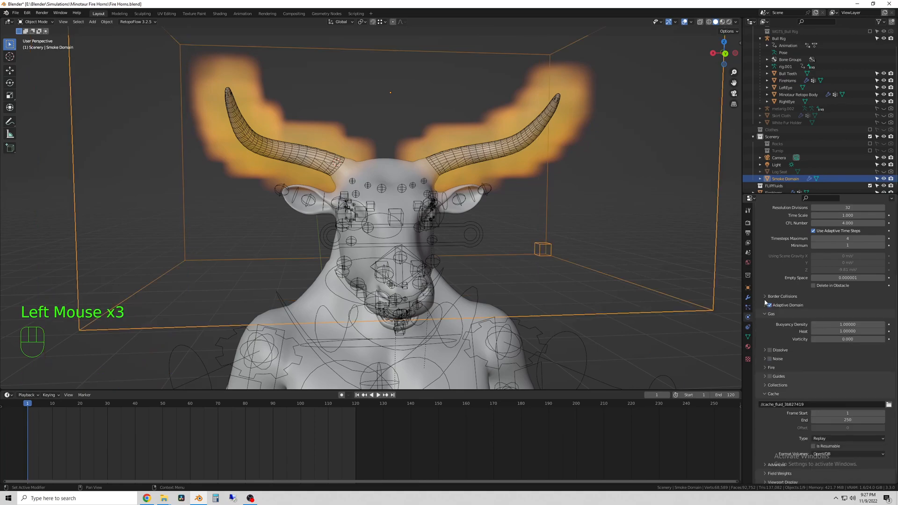
{"action": "scroll", "scroll_direction": "down", "scroll_amount": 3}
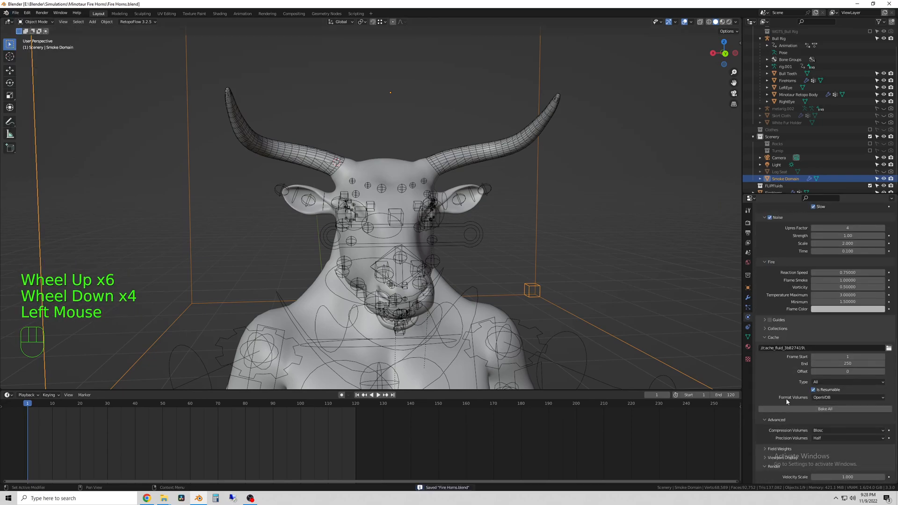
{"action": "left_click", "coordinate": [825, 408]}
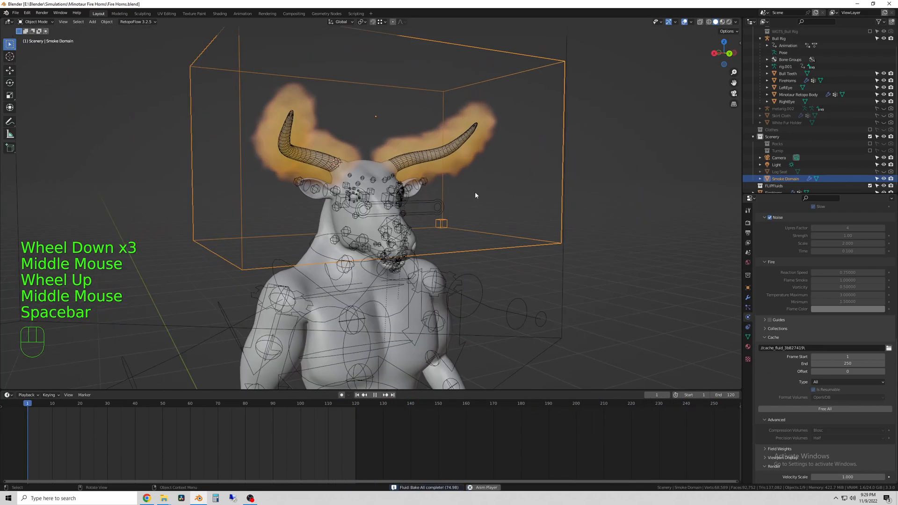
{"action": "left_click", "coordinate": [676, 22]}
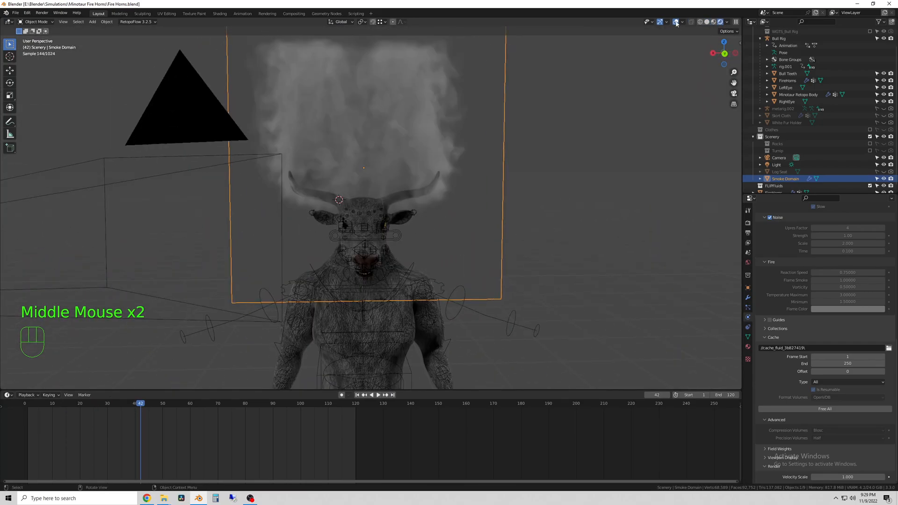
Inspect the domain's Principled Volume material in Shading, then return to Layout to watch orange fire
{"action": "left_click", "coordinate": [220, 13]}
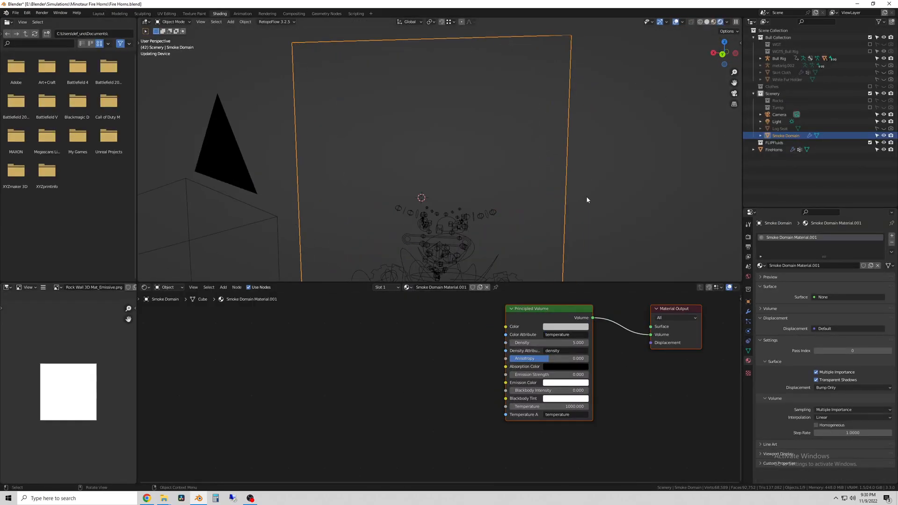
{"action": "left_click", "coordinate": [565, 398]}
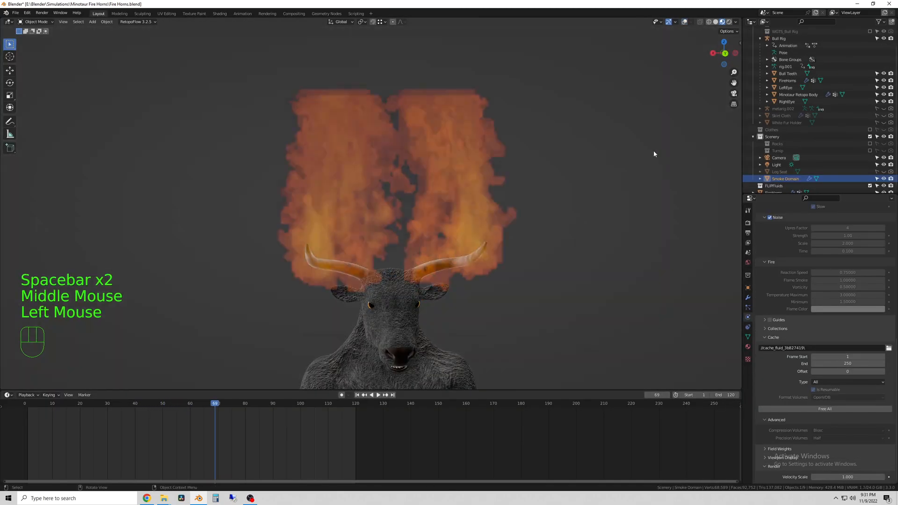
{"action": "left_click", "coordinate": [219, 13]}
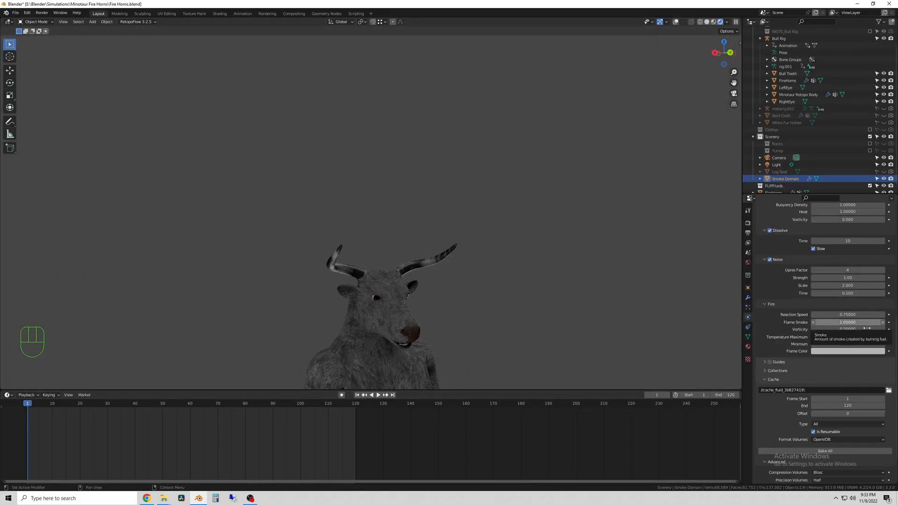
Bake the domain's fluid cache with End frame 30 and play back the fire
{"action": "scroll", "scroll_direction": "down", "scroll_amount": 3}
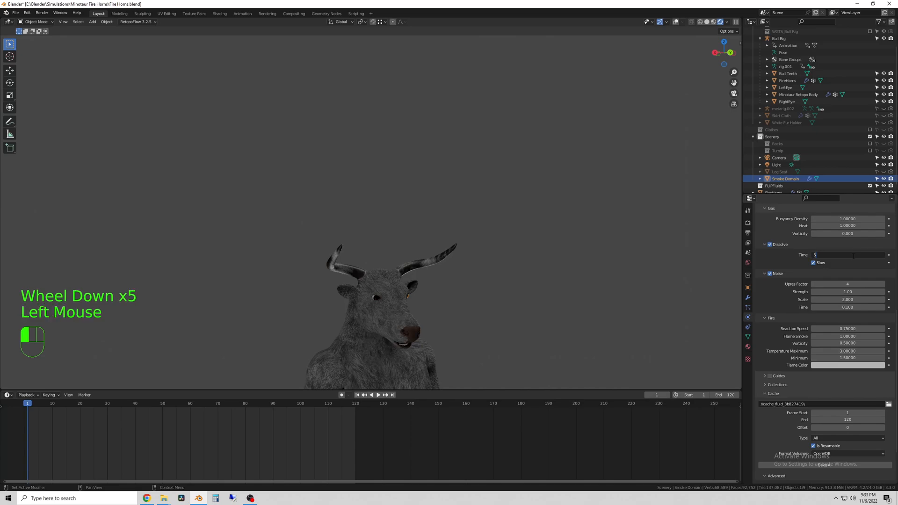
{"action": "scroll", "scroll_direction": "down", "scroll_amount": 3}
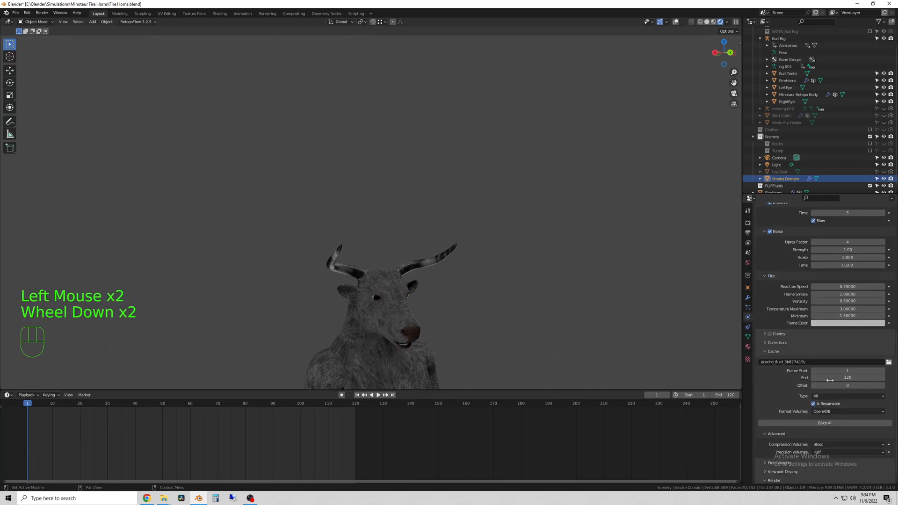
{"action": "scroll", "scroll_direction": "down", "scroll_amount": 3}
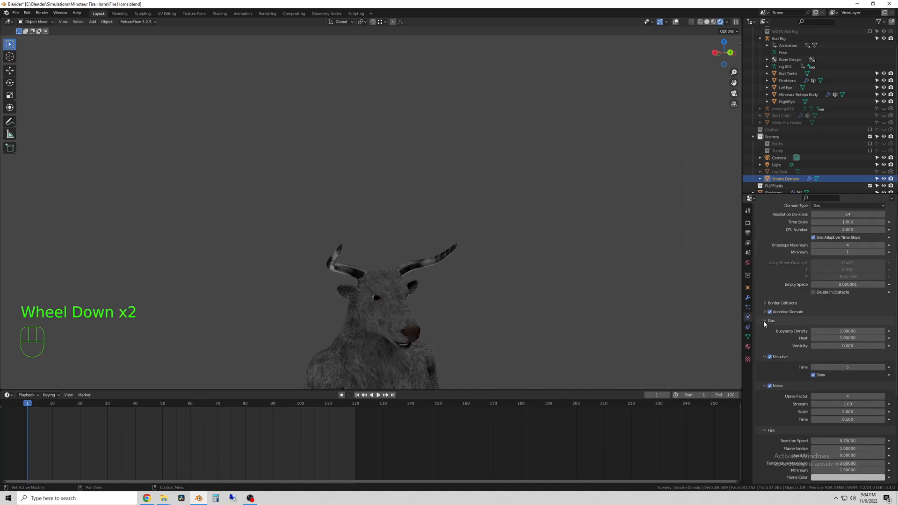
{"action": "scroll", "scroll_direction": "down", "scroll_amount": 3}
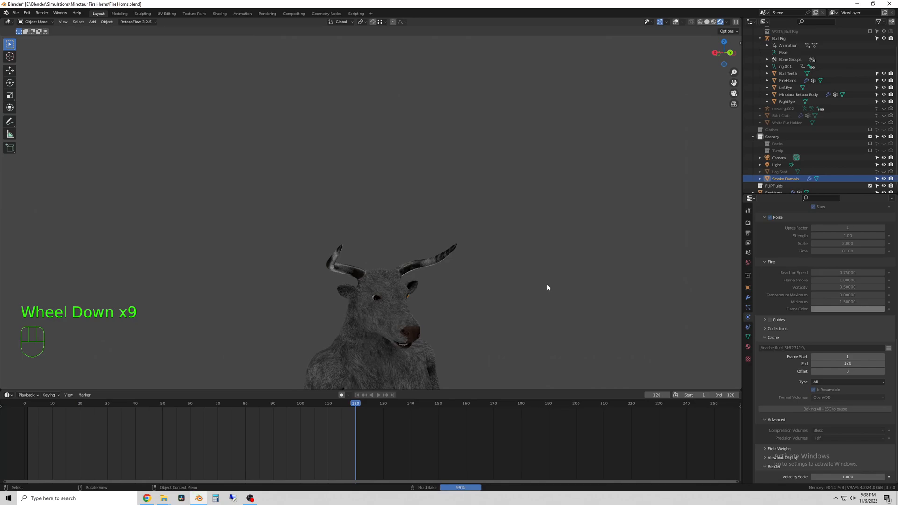
{"action": "left_click", "coordinate": [220, 13]}
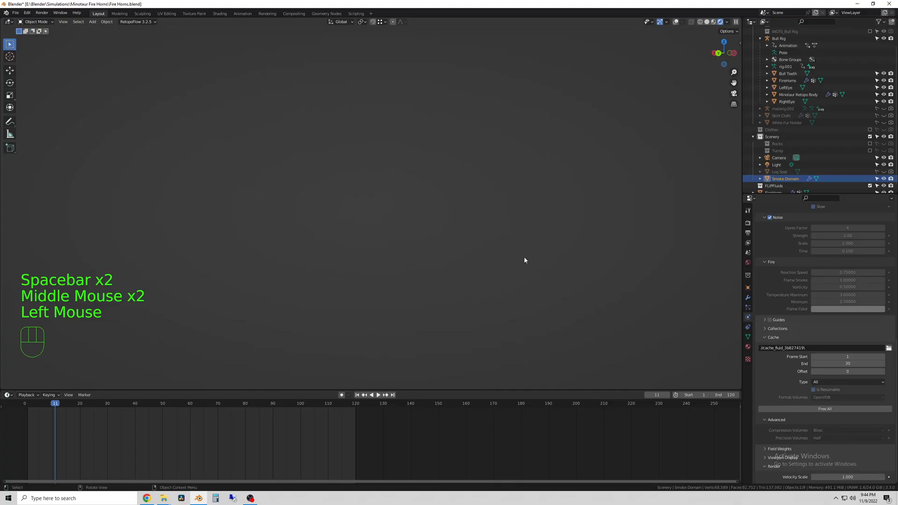
{"action": "key", "text": "F12"}
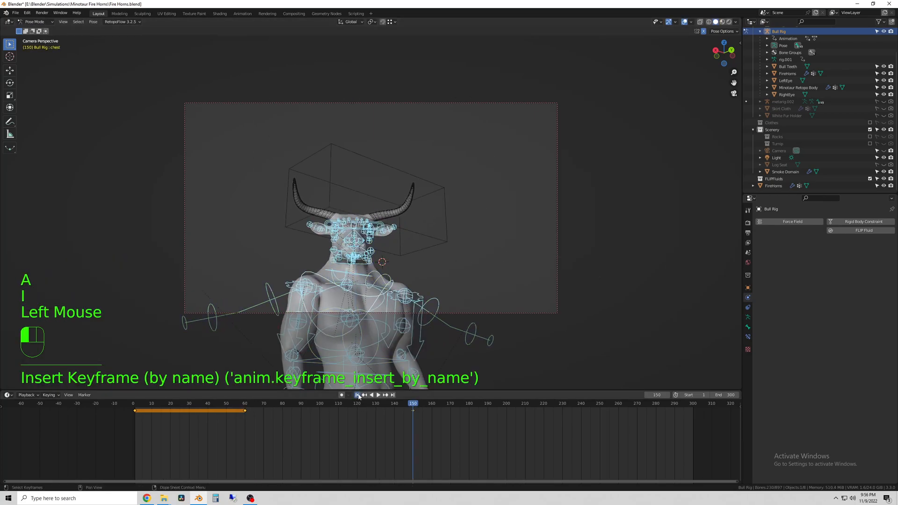
Keyframe the rig's head poses across the timeline and play back the head animation
{"action": "left_click", "coordinate": [378, 395]}
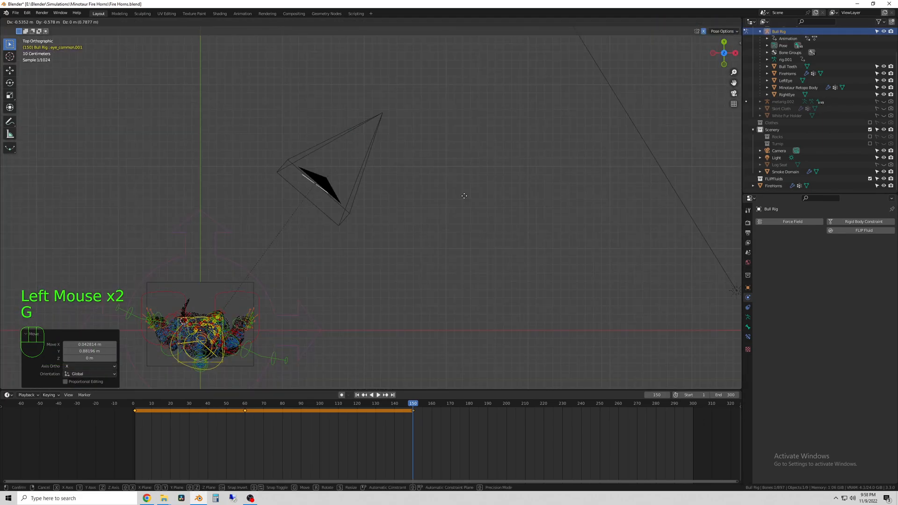
{"action": "key", "text": "space"}
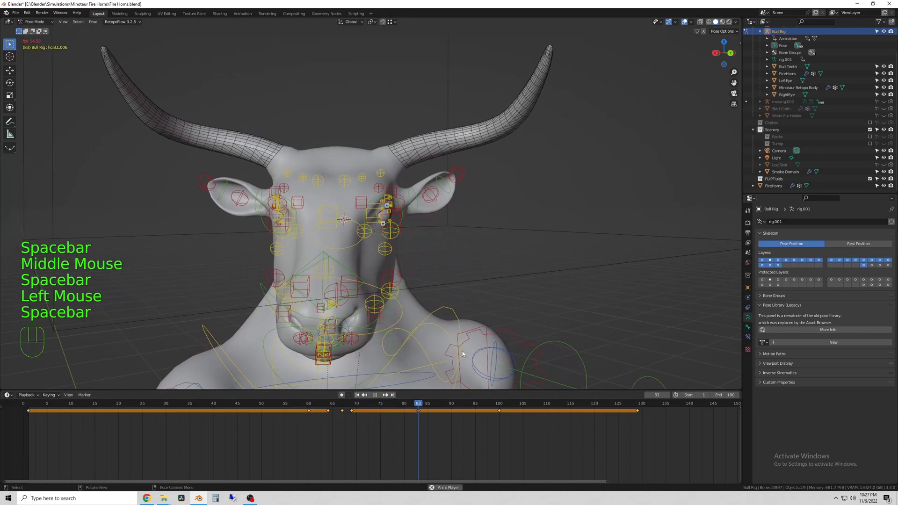
{"action": "key", "text": "space"}
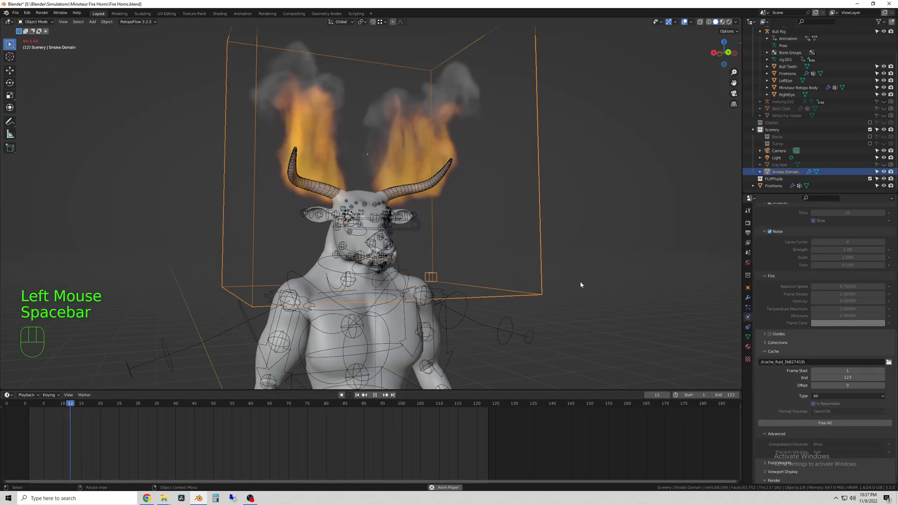
Play and stop the burning-horns animation, then select the sun light to view its settings
{"action": "key", "text": "space"}
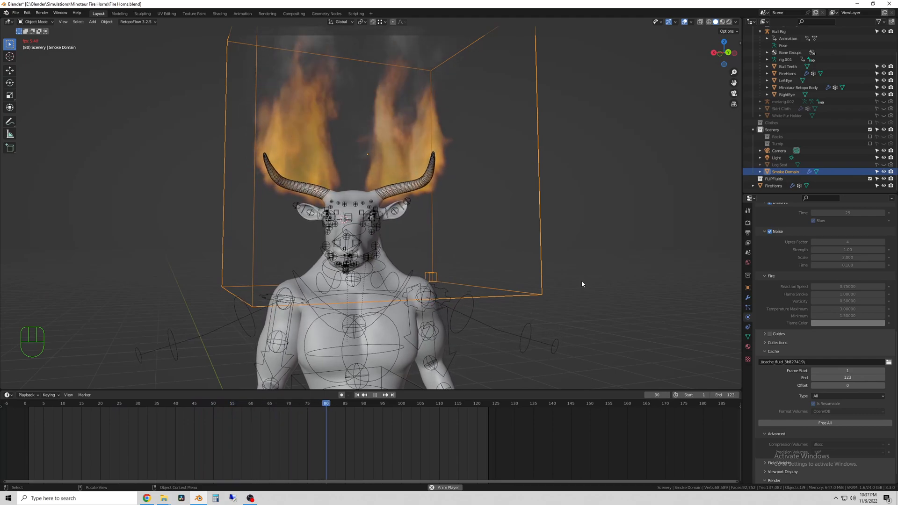
{"action": "key", "text": "space"}
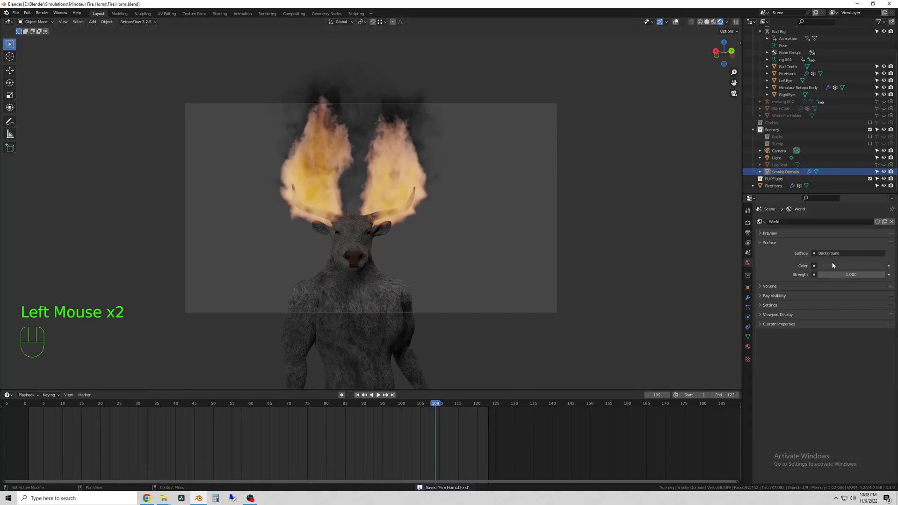
{"action": "left_click", "coordinate": [776, 158]}
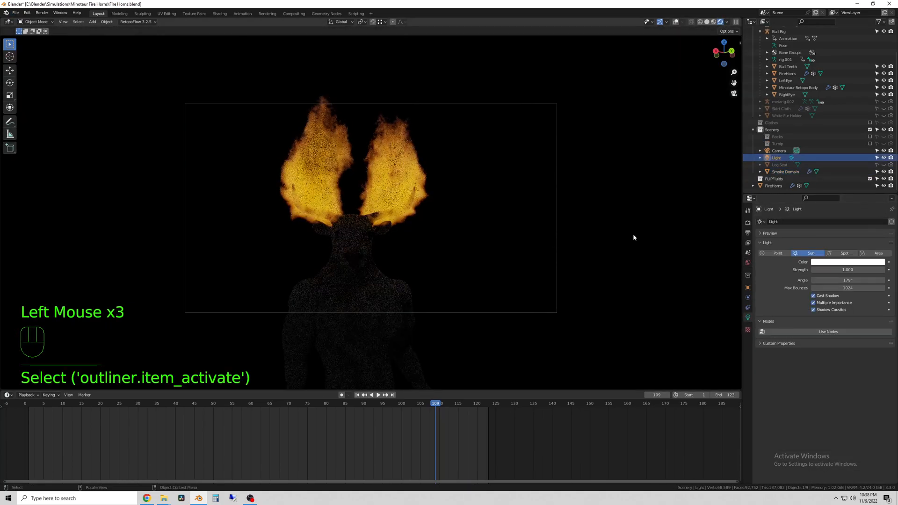
{"action": "left_click", "coordinate": [219, 13]}
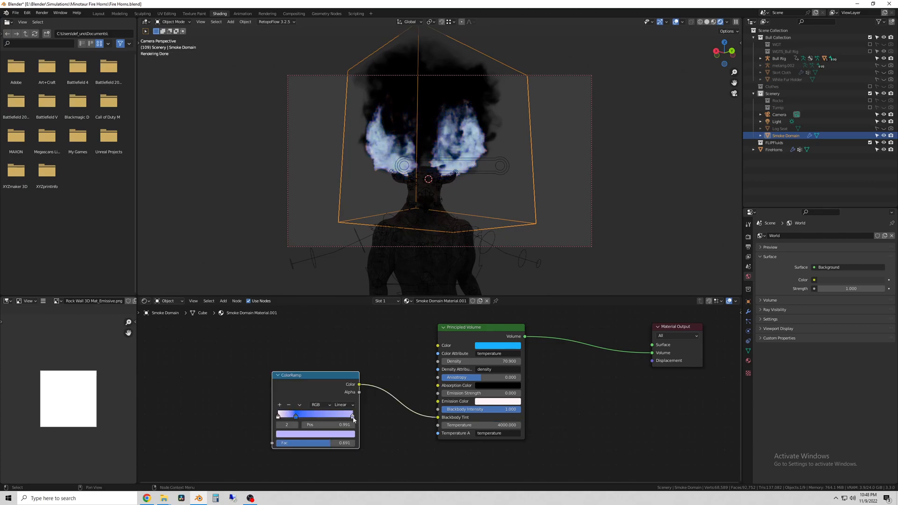
Feed a ColorRamp into Blackbody Tint and shift its stops toward blue-purple flames
{"action": "left_click_drag", "start_coordinate": [352, 415], "coordinate": [327, 416]}
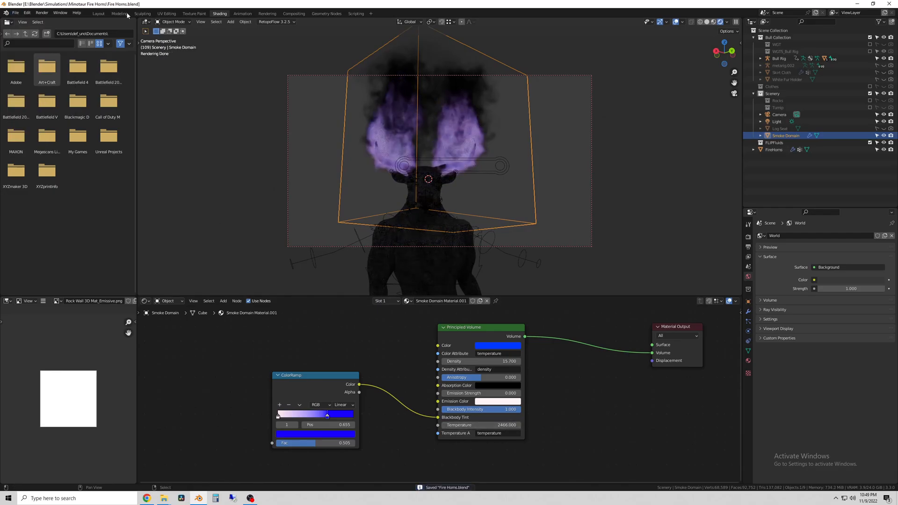
{"action": "left_click", "coordinate": [98, 13]}
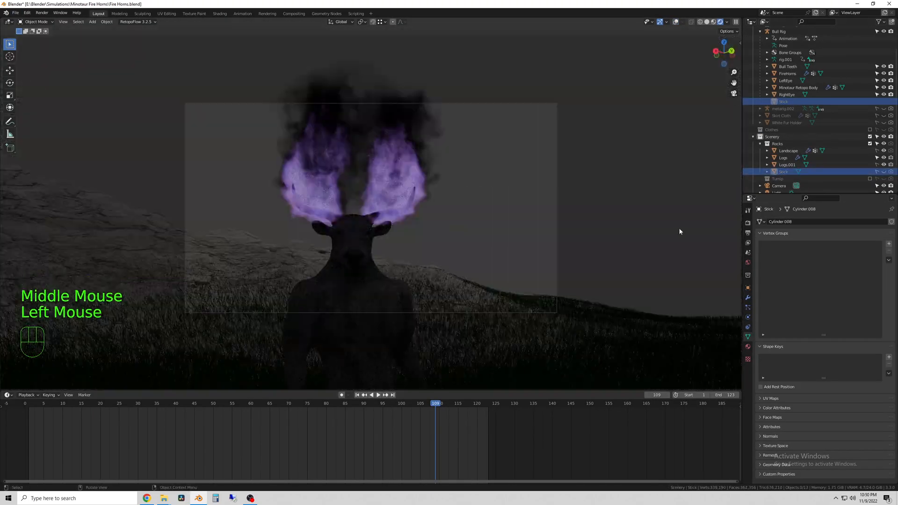
{"action": "left_click", "coordinate": [219, 13]}
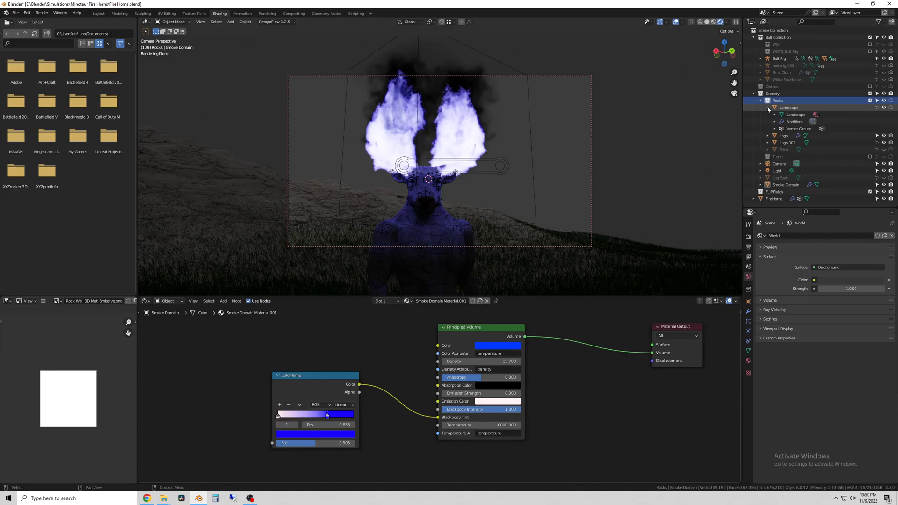
{"action": "left_click", "coordinate": [97, 13]}
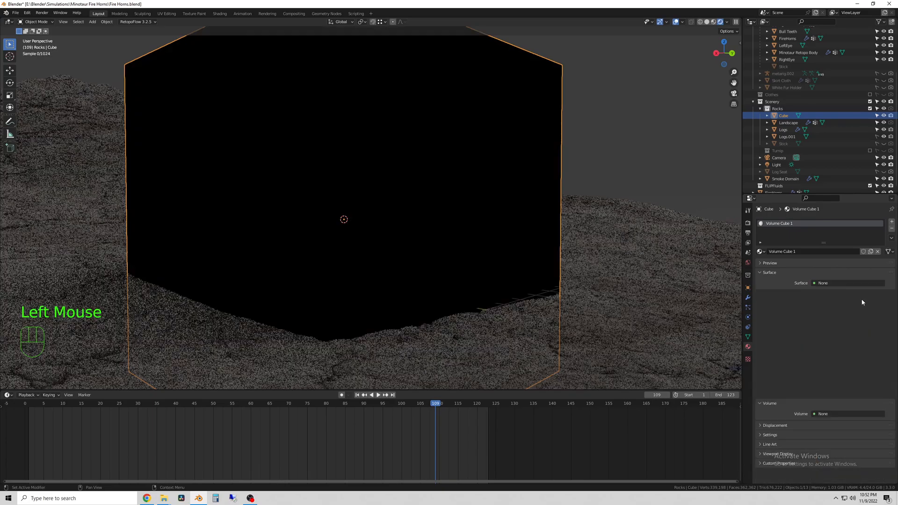
Give the Cube a Principled Volume material and adjust its fog Density
{"action": "left_click", "coordinate": [851, 305]}
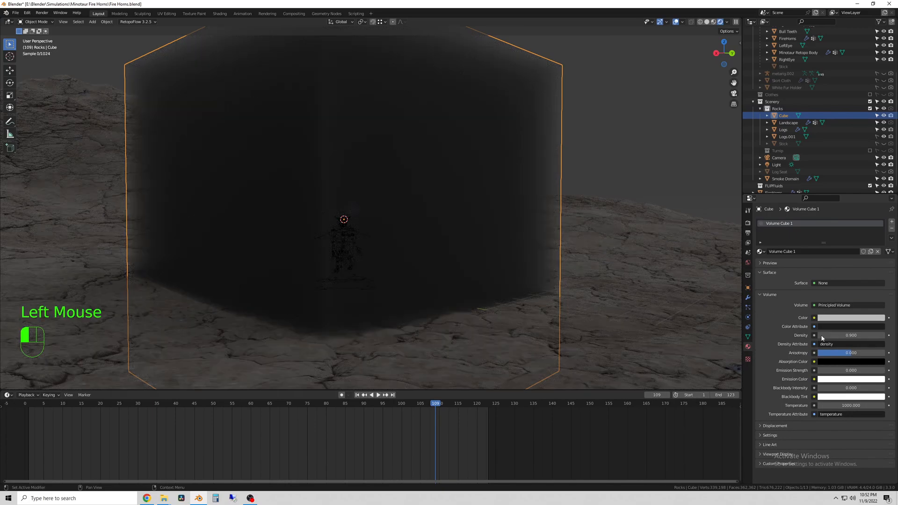
{"action": "left_click", "coordinate": [220, 13]}
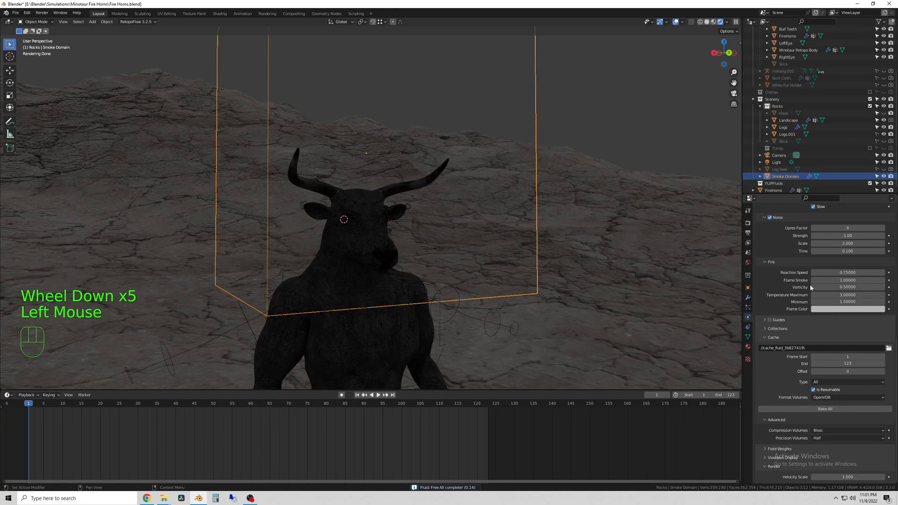
Rebake the domain after setting FireHorns Surface Emission to 0.38, then play the flames
{"action": "scroll", "scroll_direction": "down", "scroll_amount": 3}
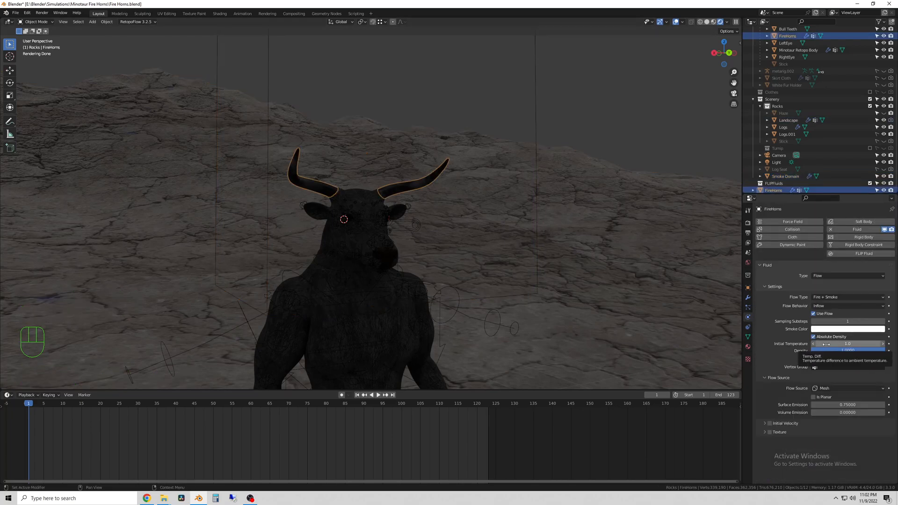
{"action": "mouse_move", "coordinate": [848, 405]}
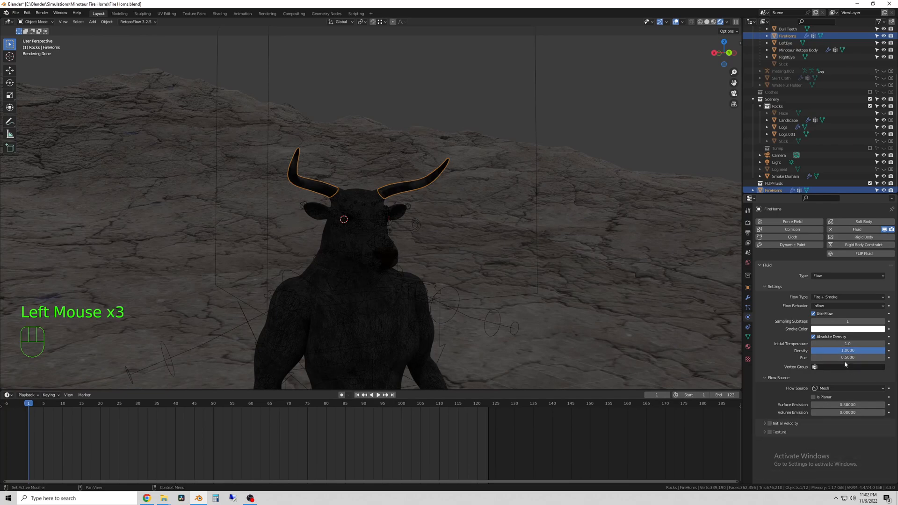
{"action": "left_click", "coordinate": [378, 394]}
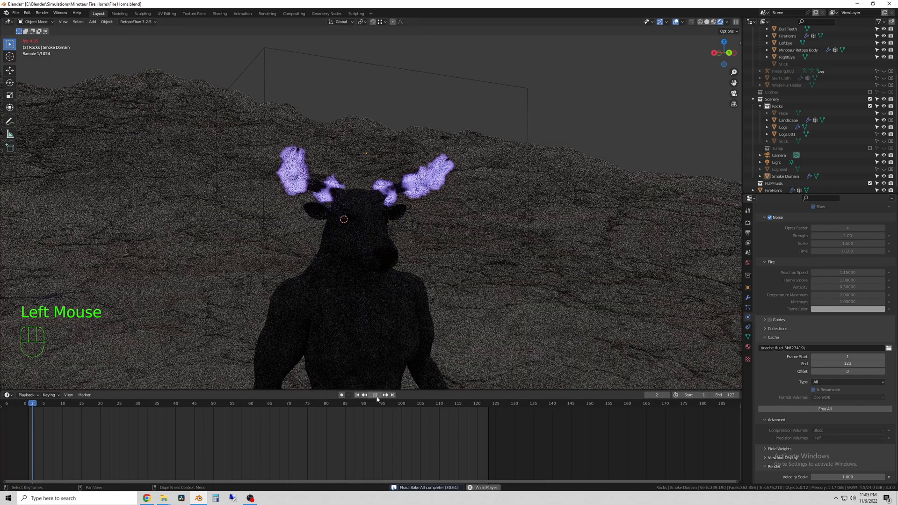